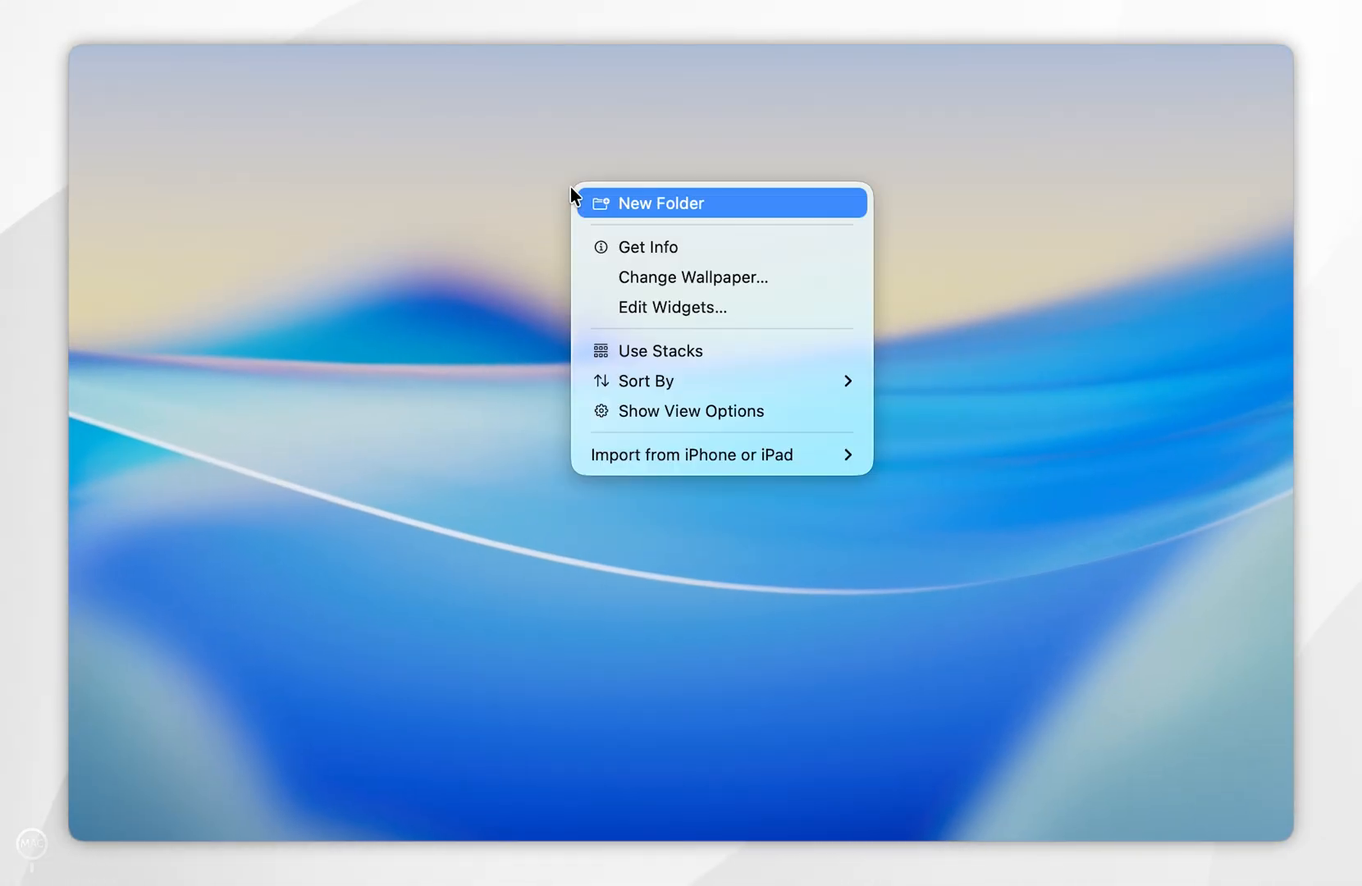
mouse_move(672, 307)
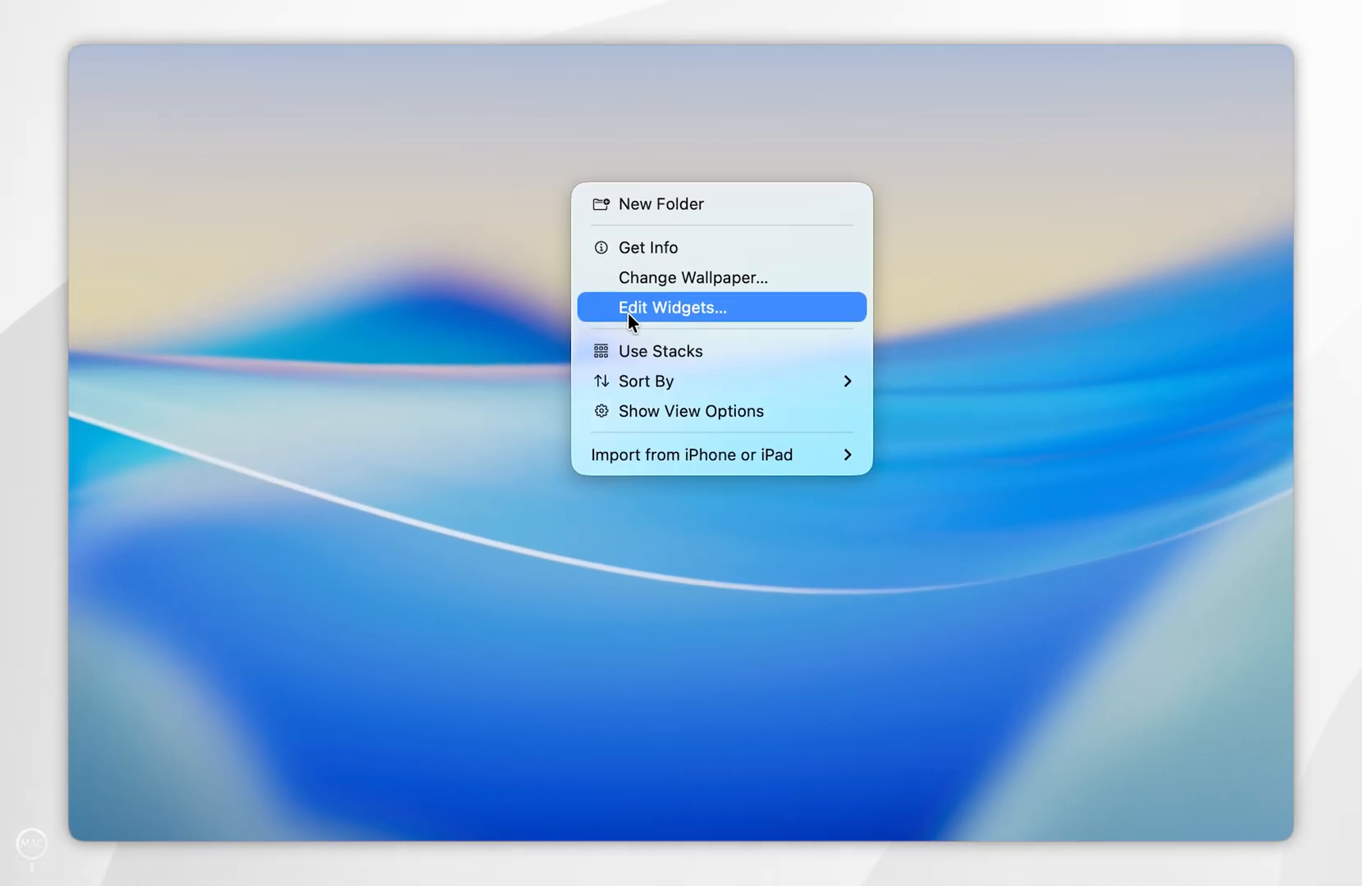
- Choose Edit Widgets from the desktop context menu to show the widget gallery
click(671, 307)
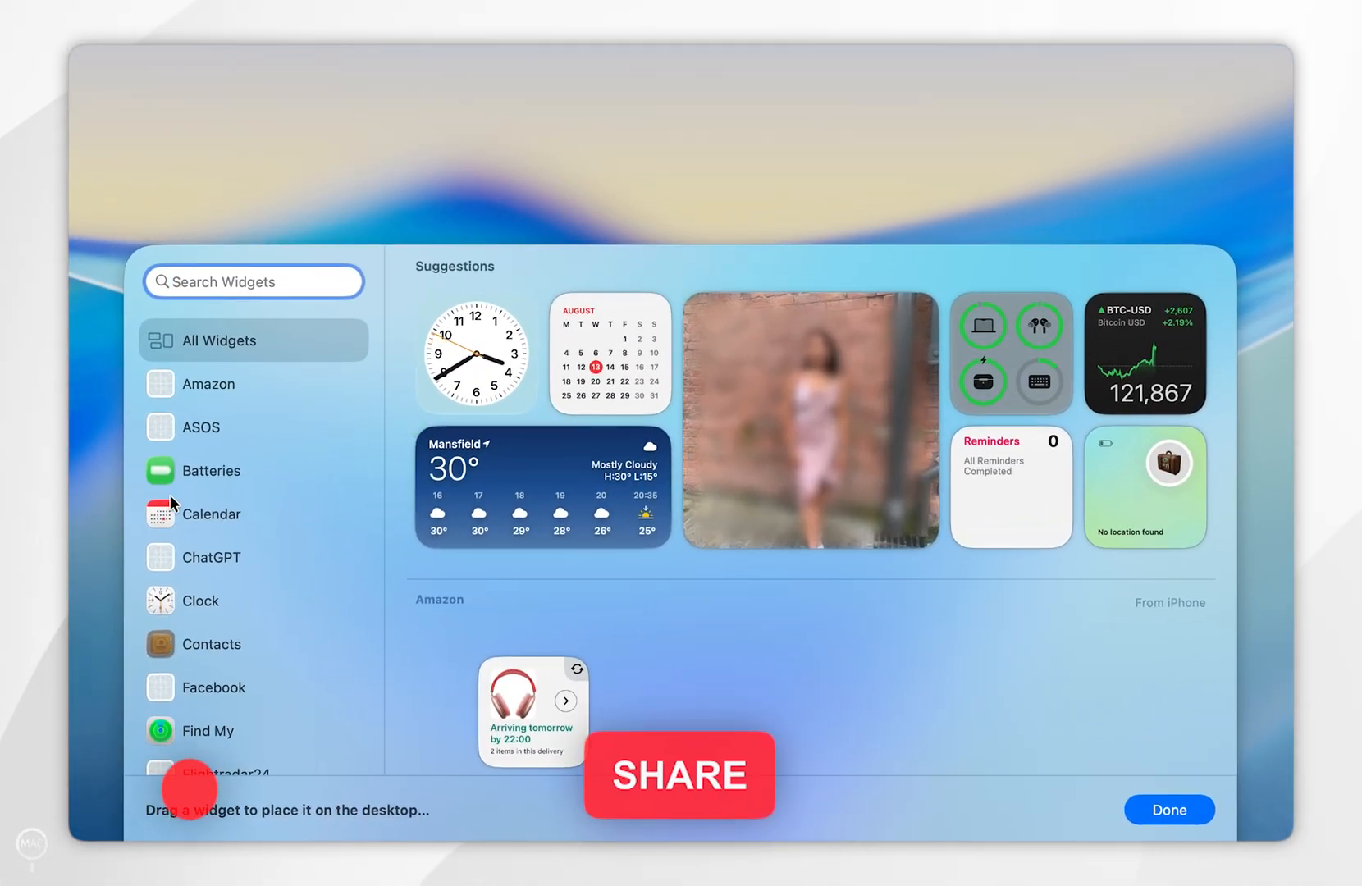
scroll(down, 3)
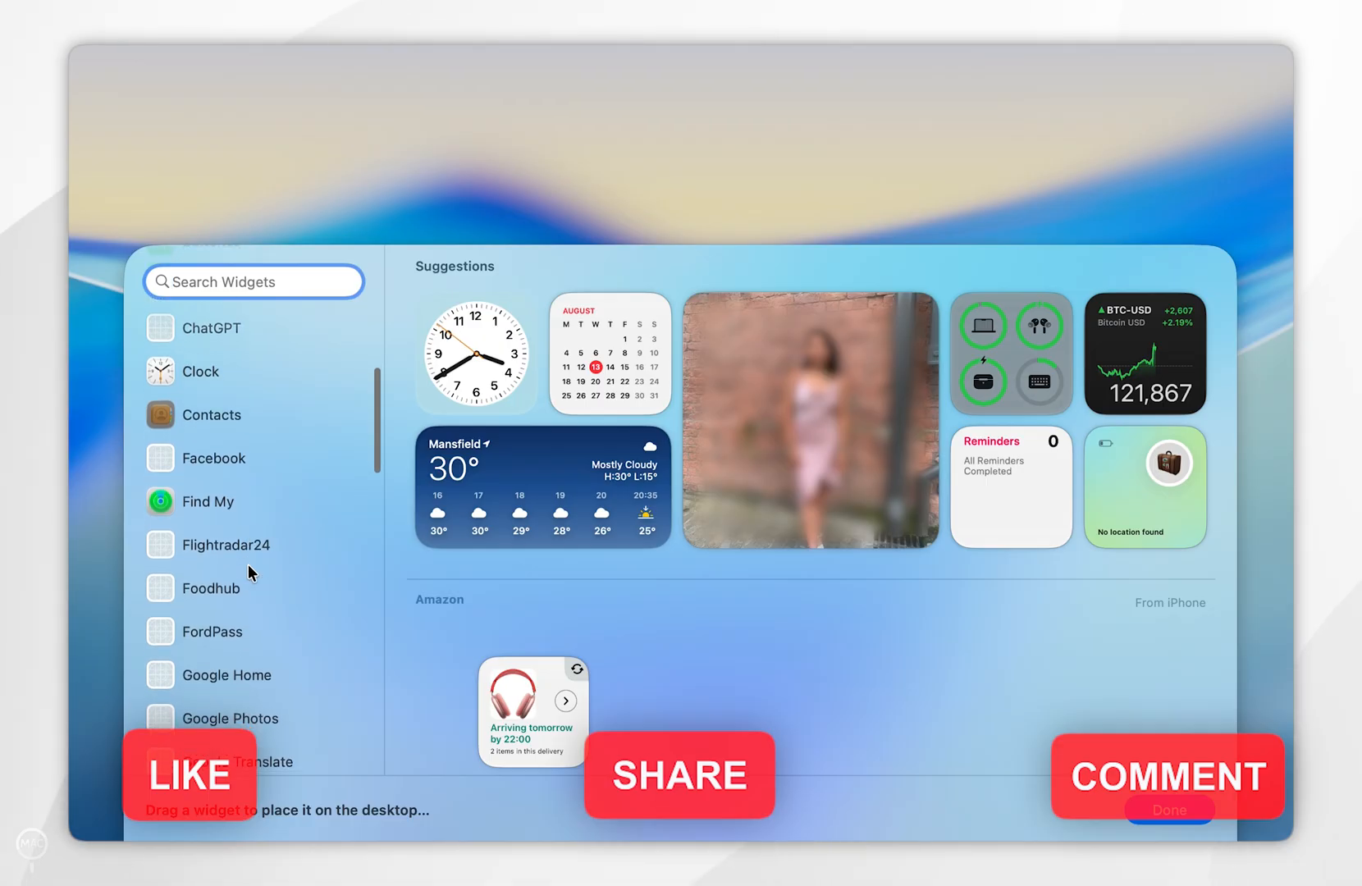
scroll(down, 3)
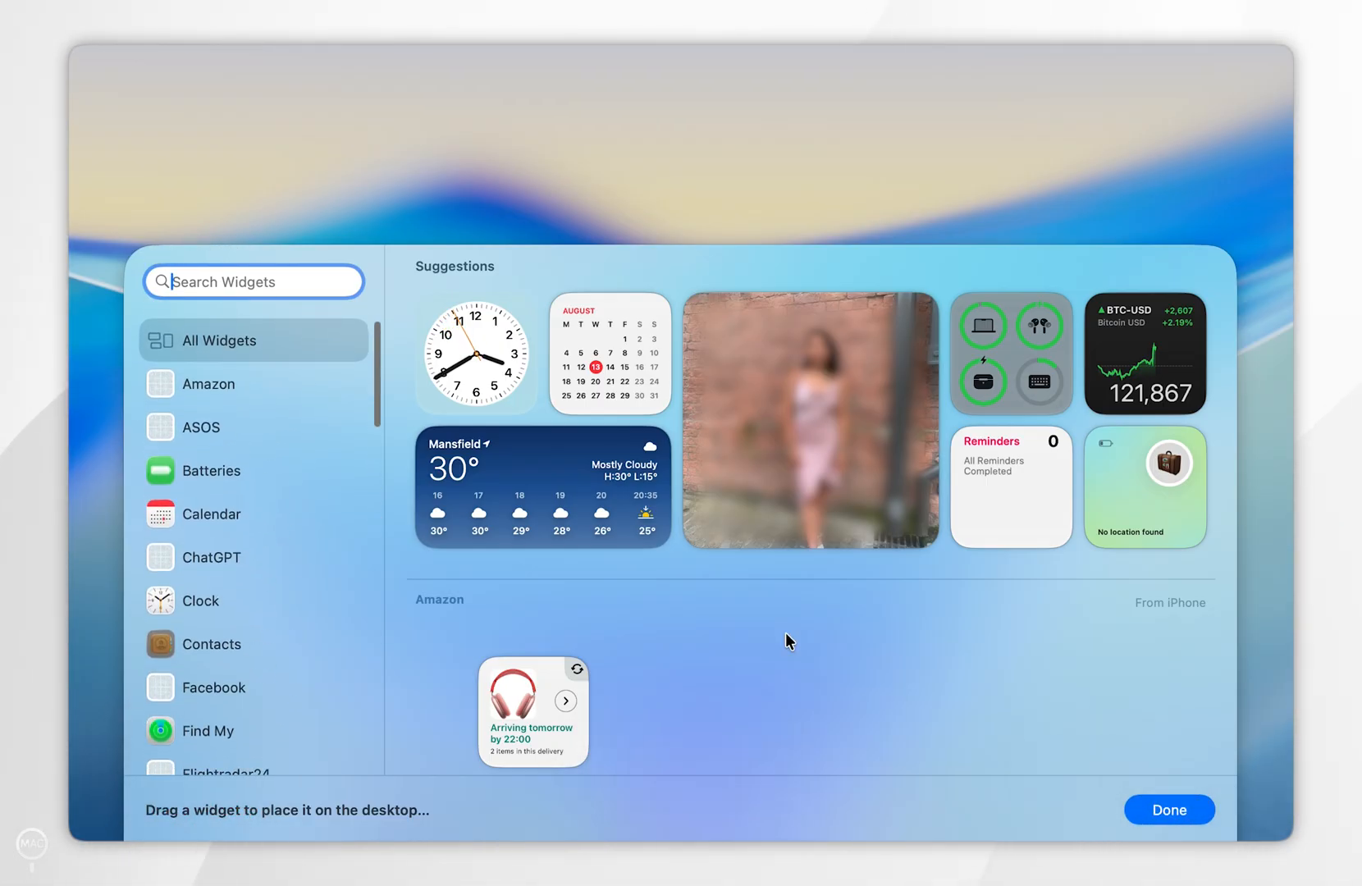
scroll(down, 3)
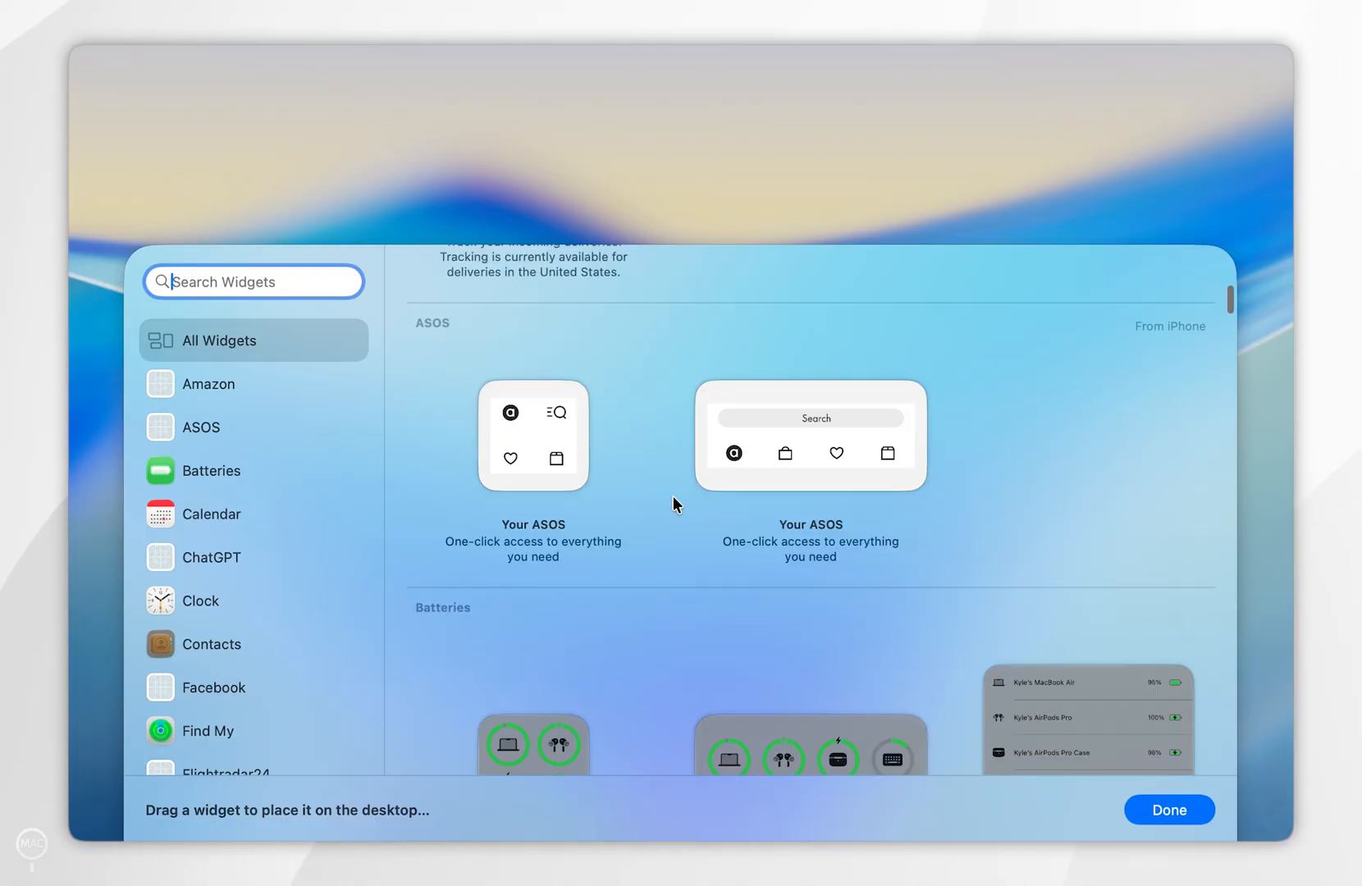
scroll(down, 3)
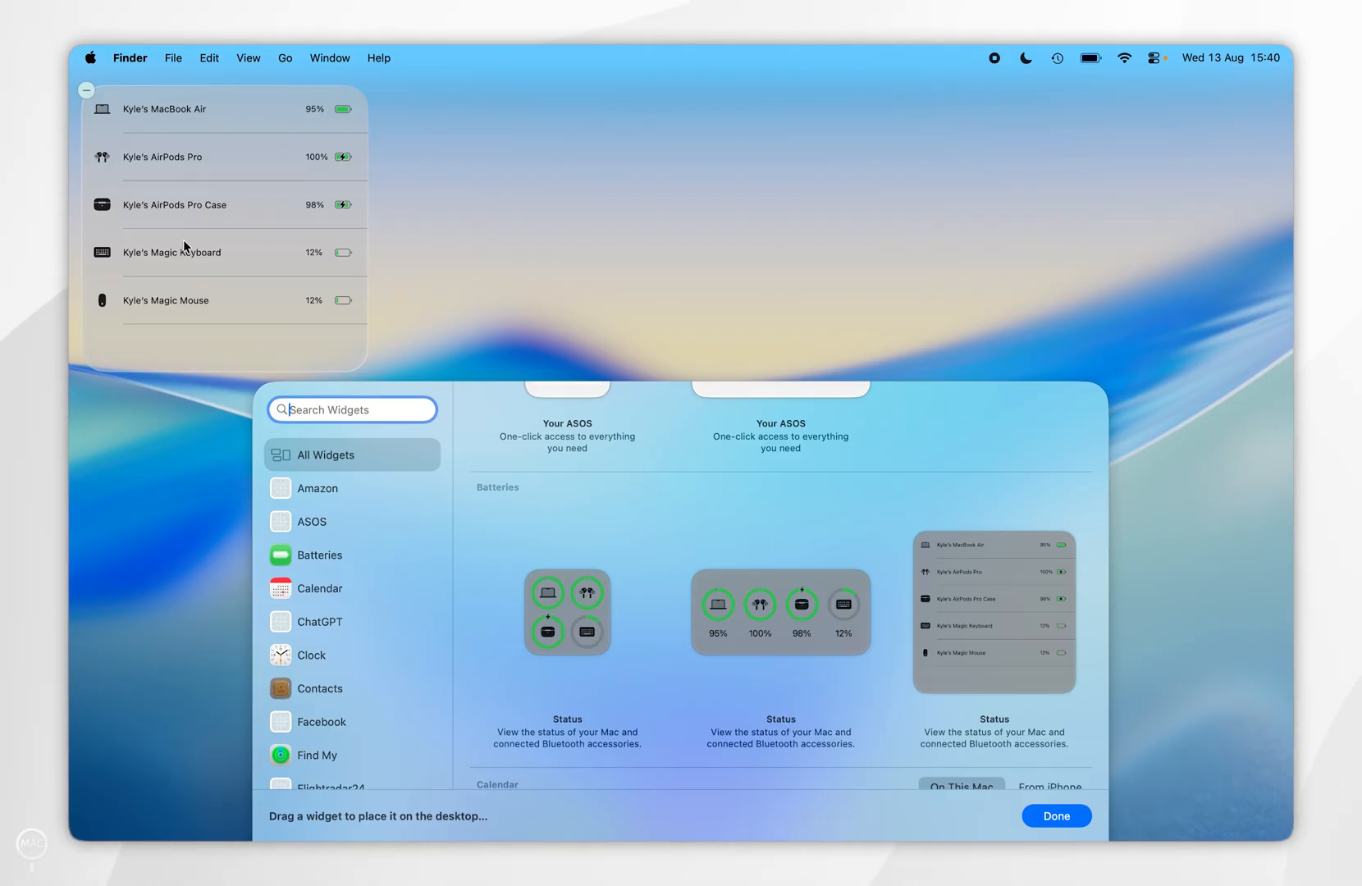
mouse_move(740, 601)
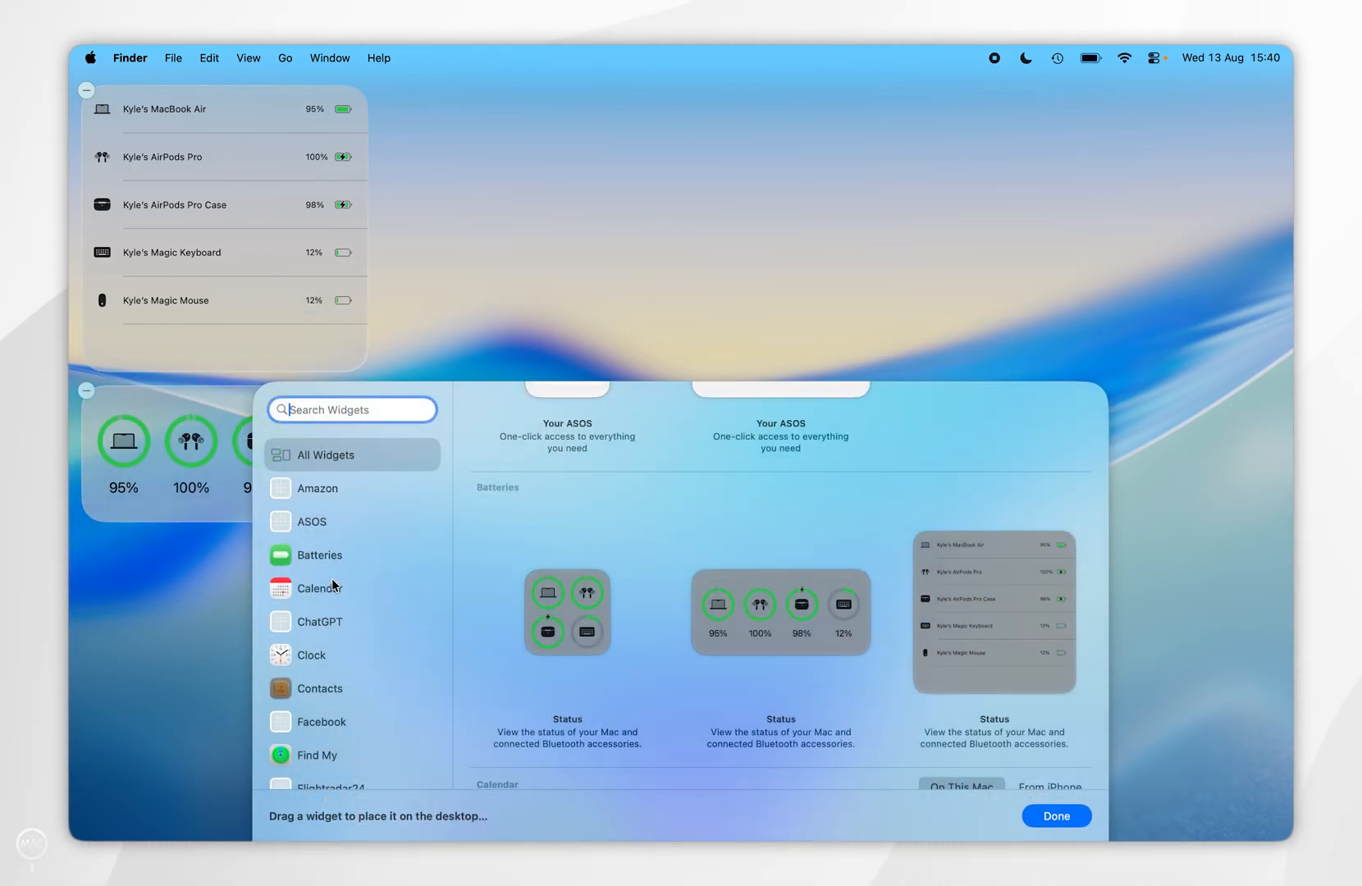
- Place the large date widget and the small Up Next calendar widget, then finish with Done
click(318, 587)
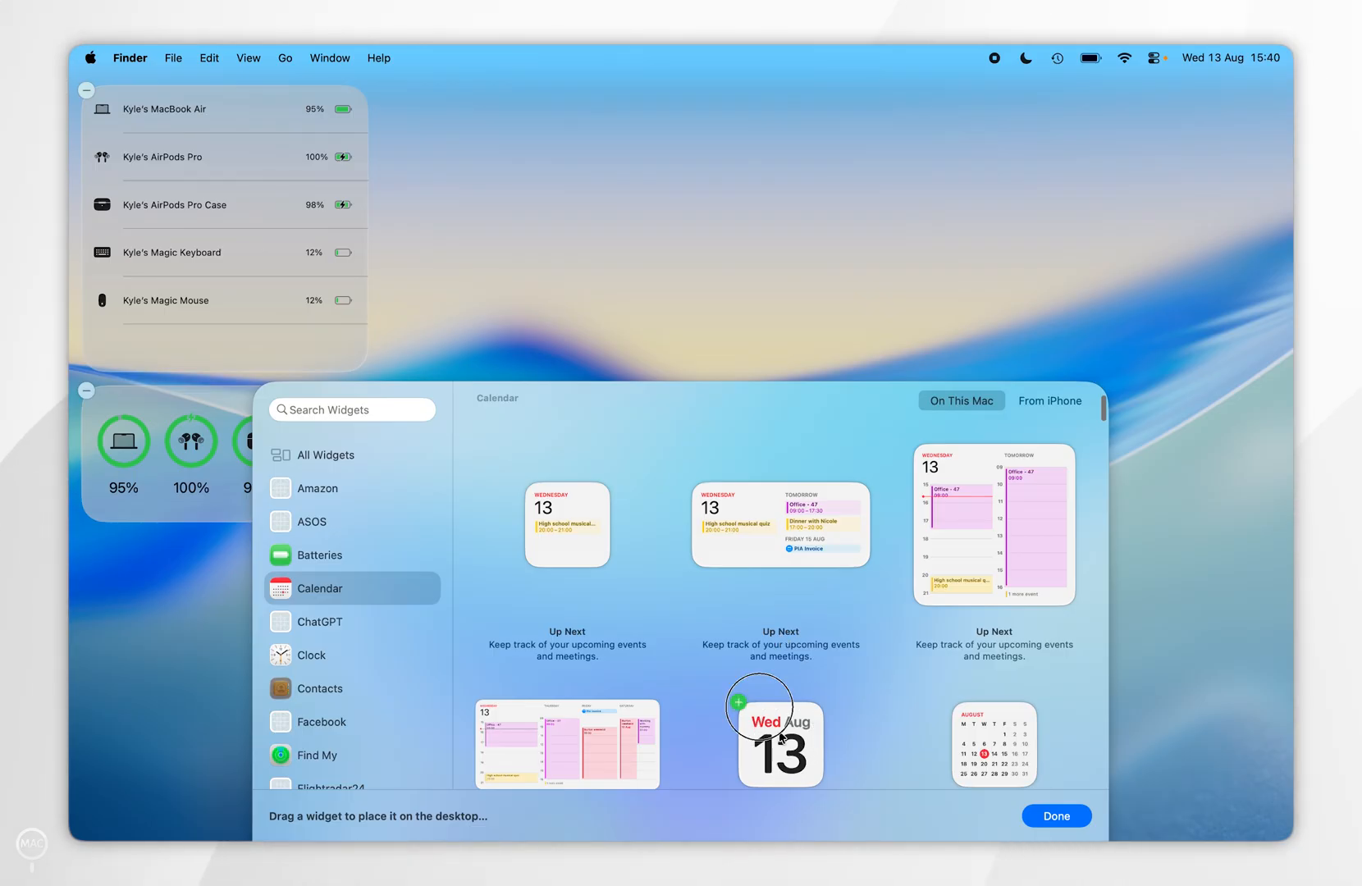
drag(780, 744, 149, 604)
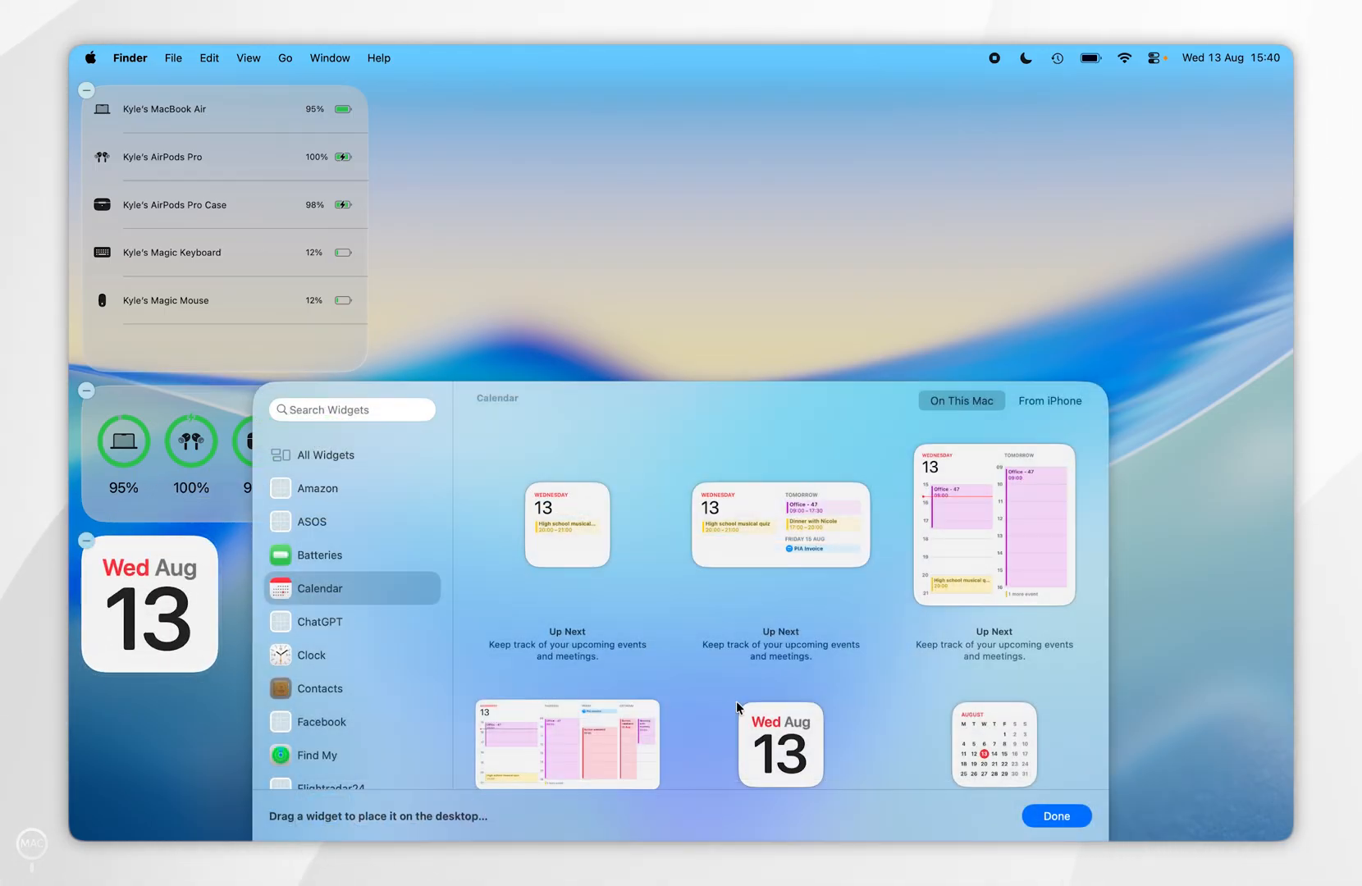
click(1056, 816)
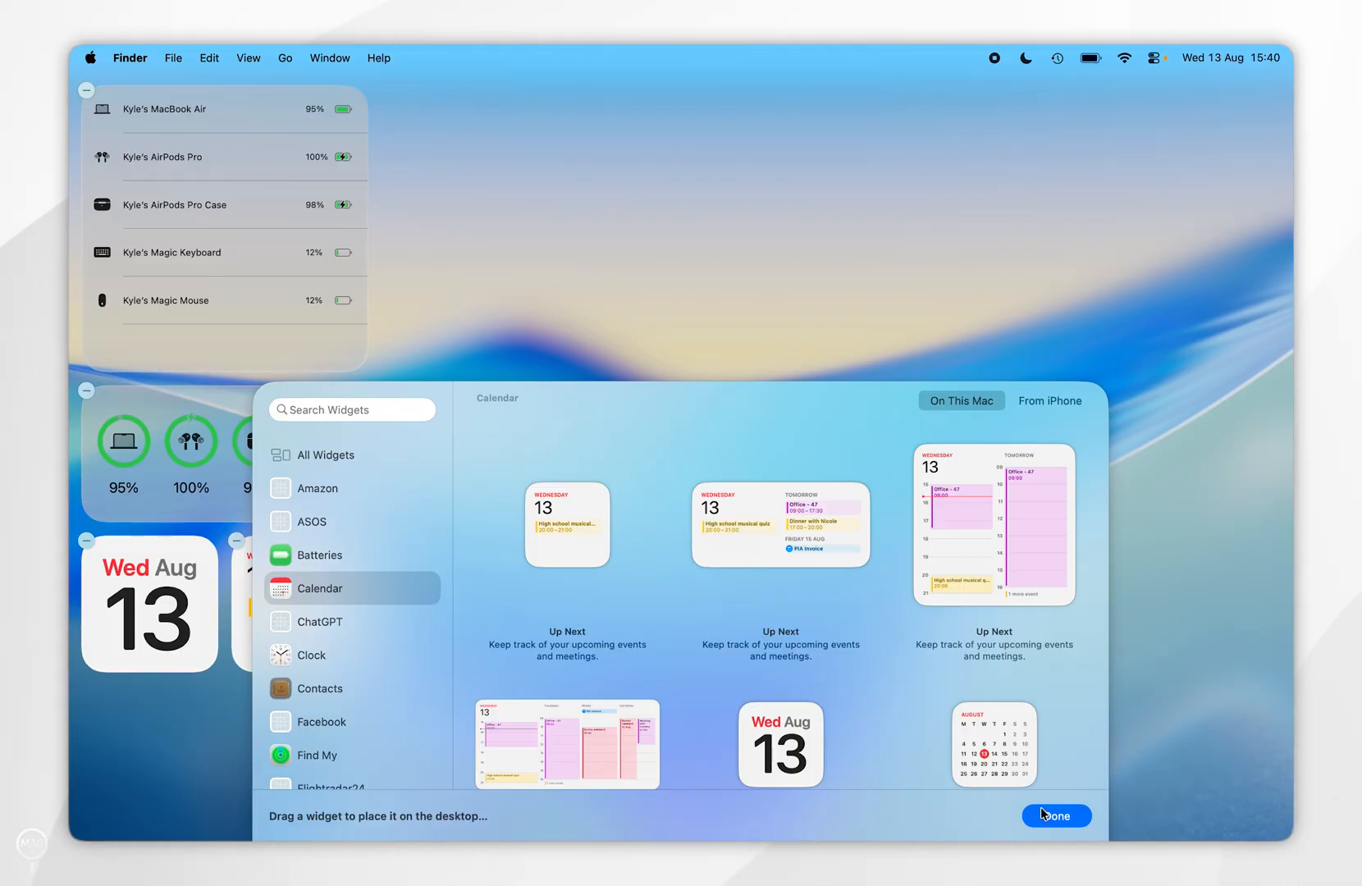
click(1057, 816)
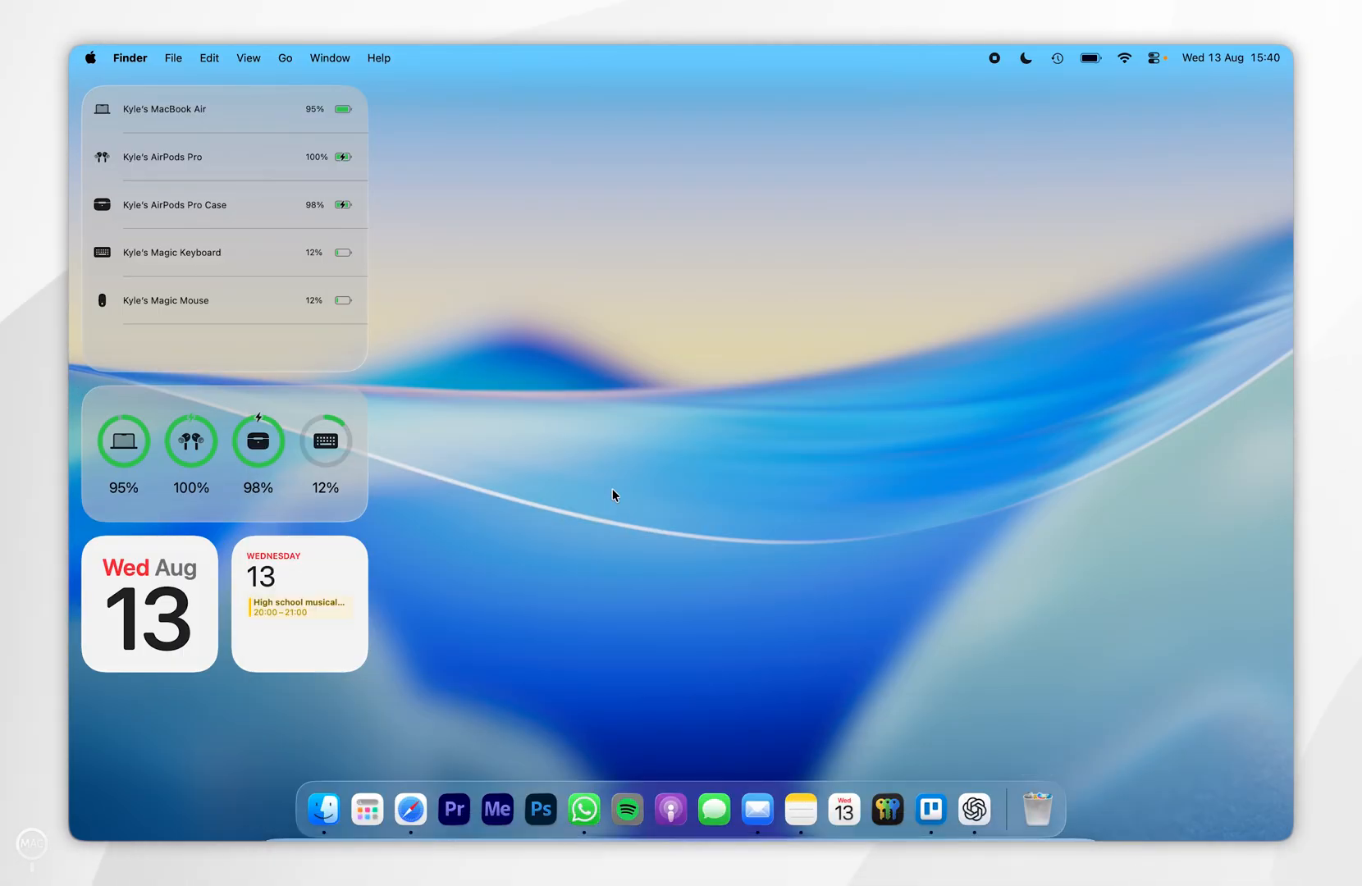
mouse_move(255, 271)
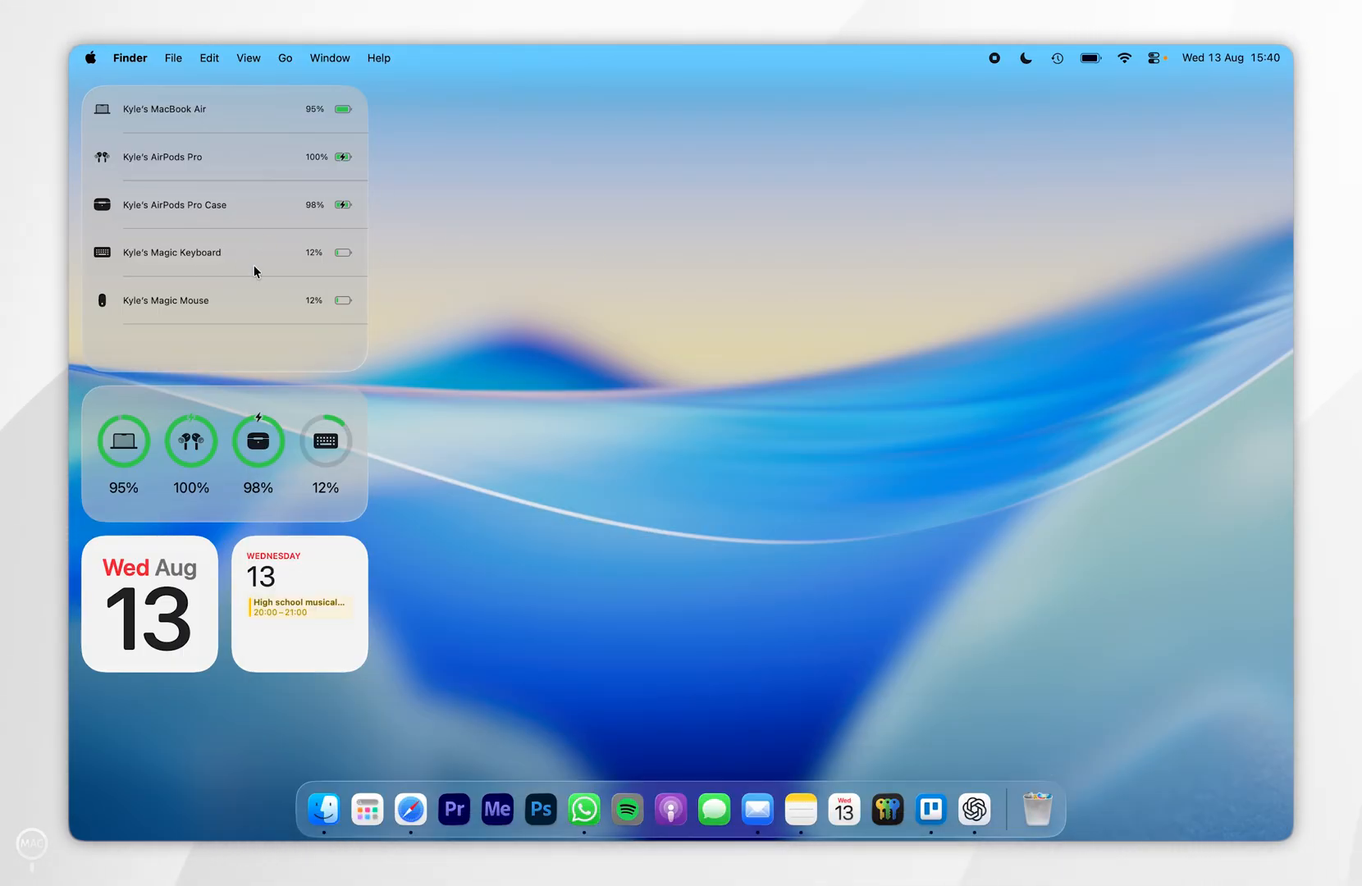
mouse_move(597, 253)
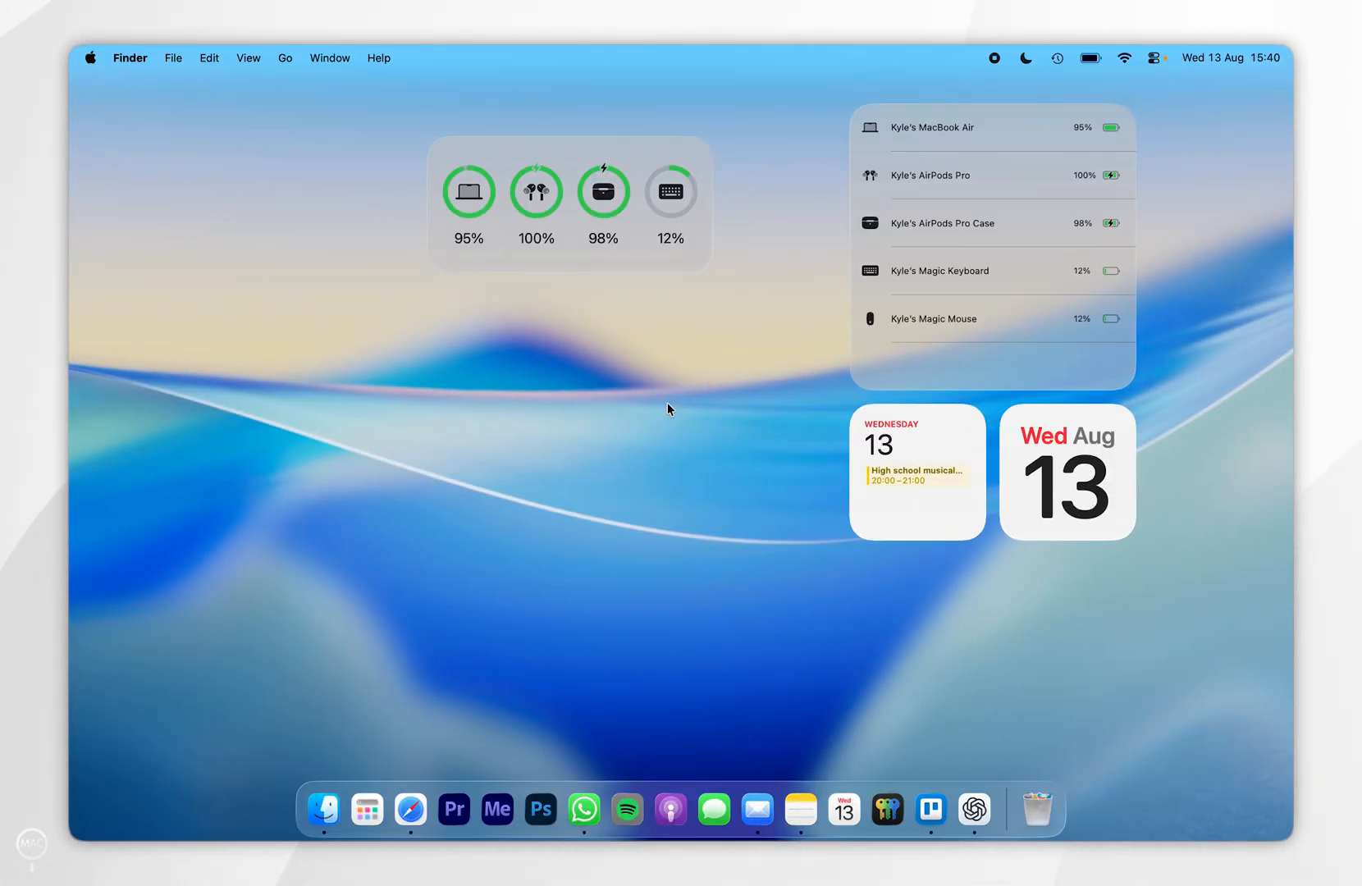
mouse_move(910, 470)
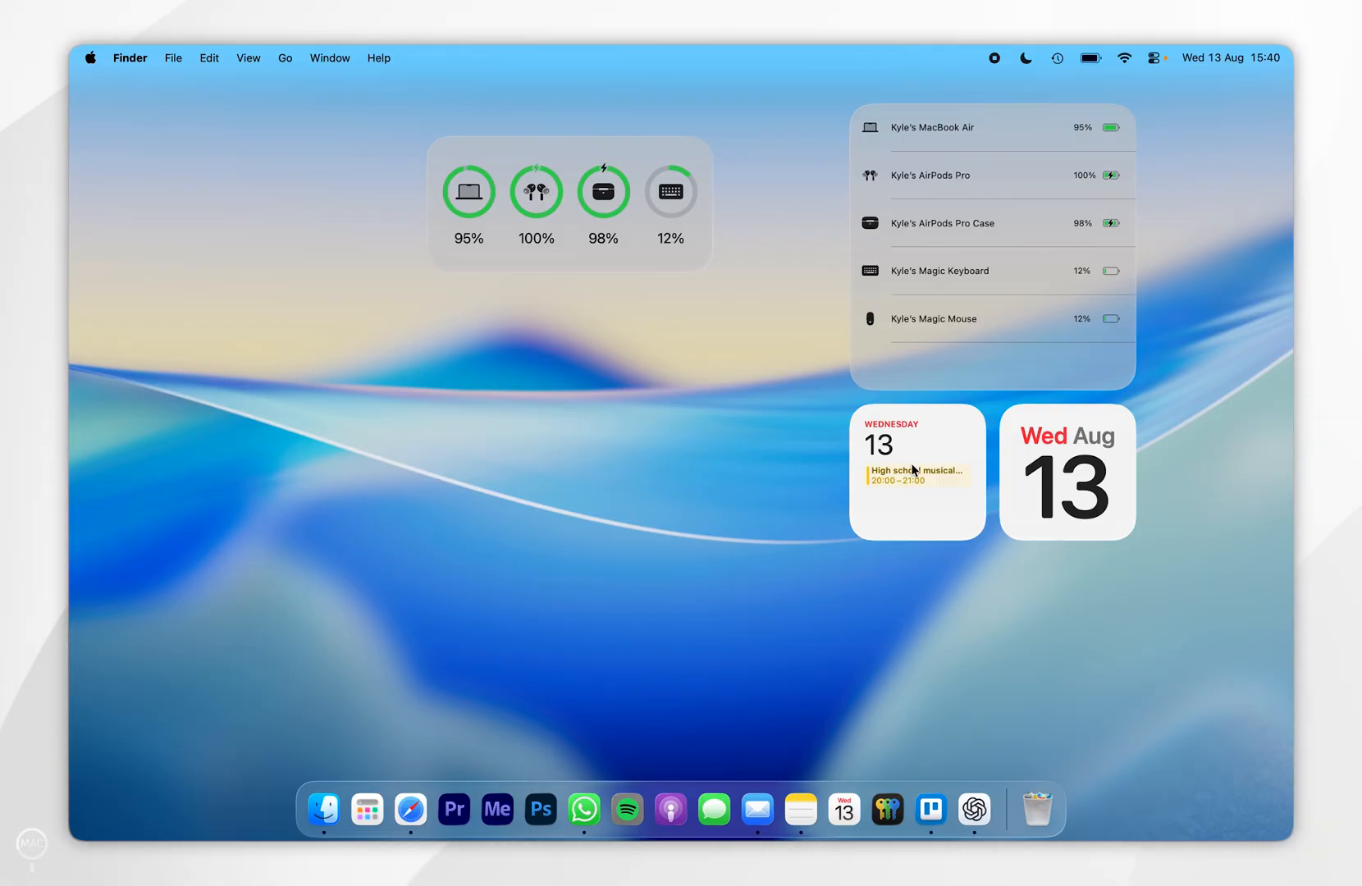
- Remove the Up Next widget via its context menu and reopen widget editing
right_click(912, 469)
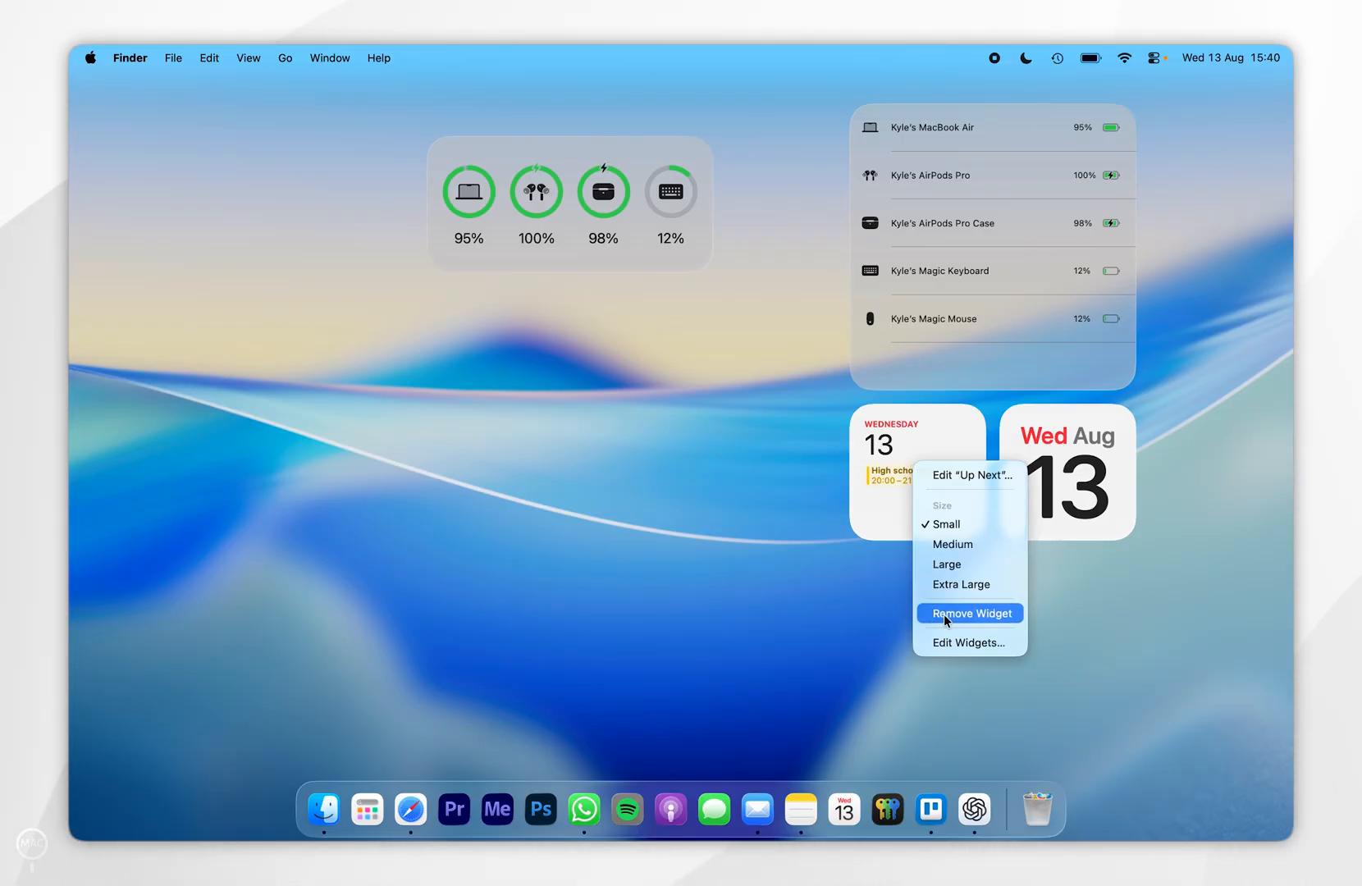
click(969, 614)
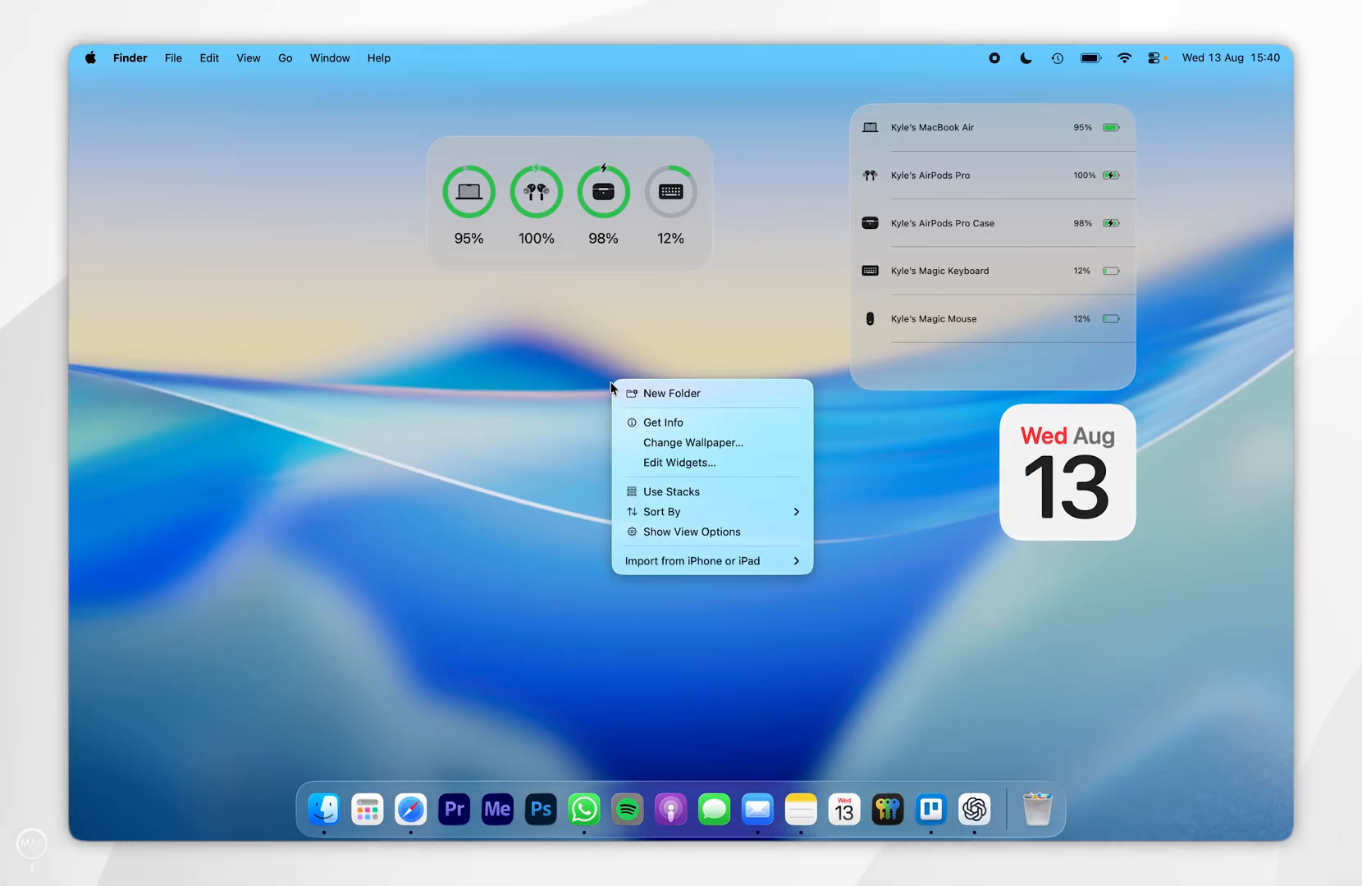
click(643, 466)
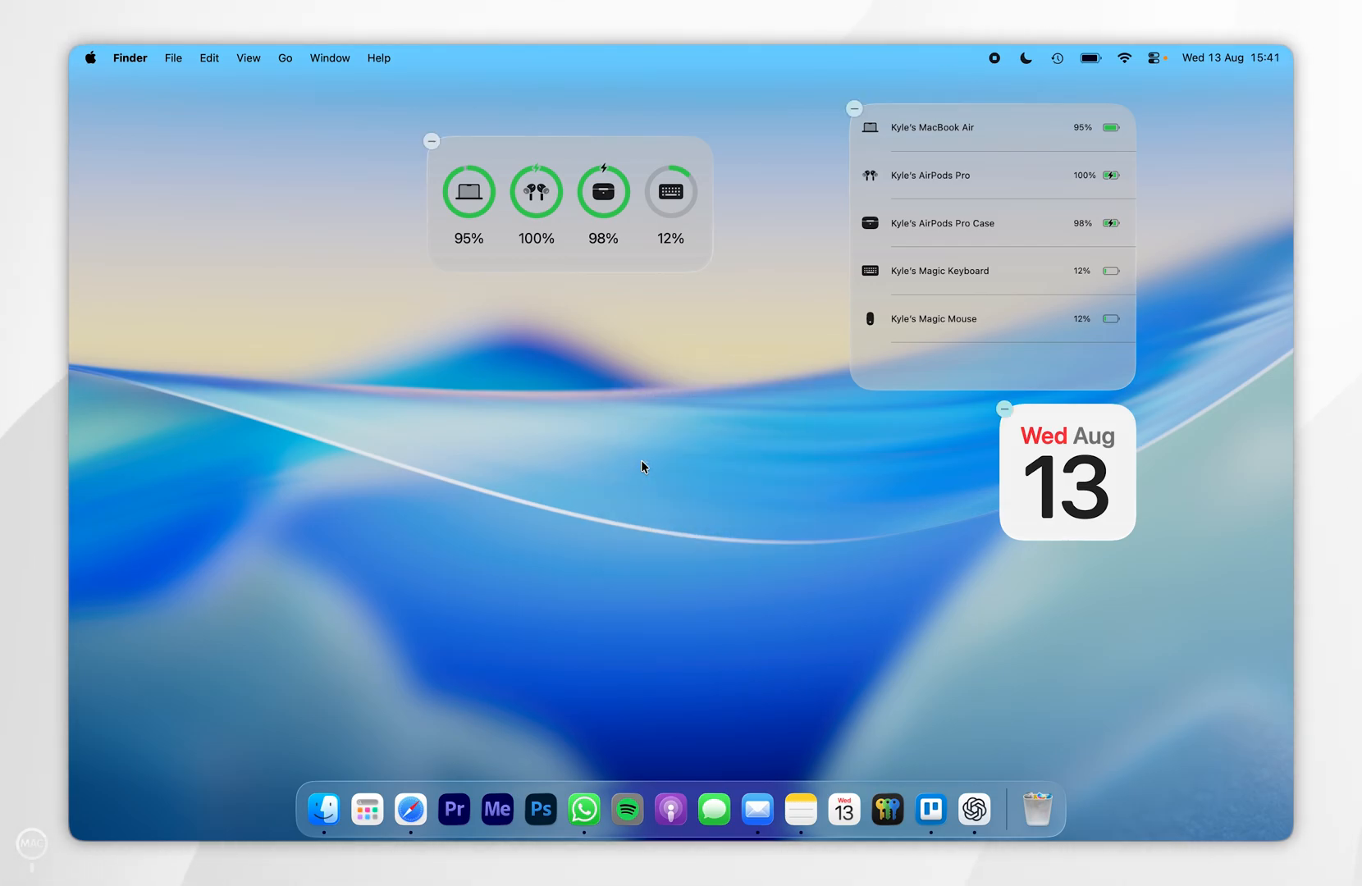